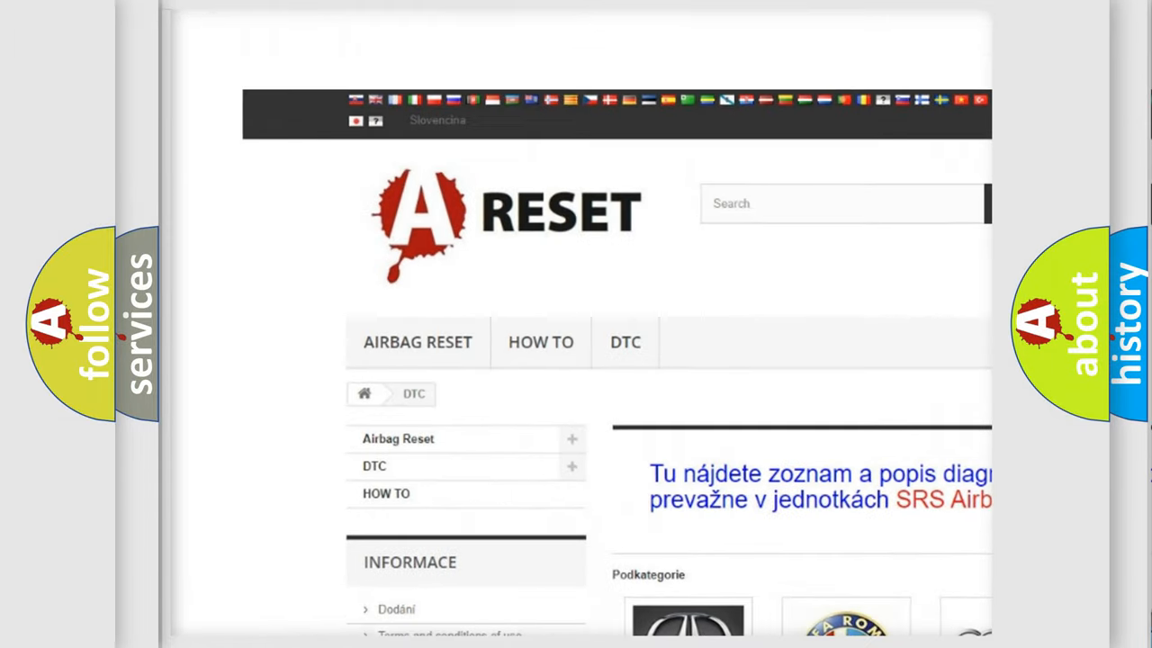
{"action": "scroll", "scroll_direction": "down", "scroll_amount": 3}
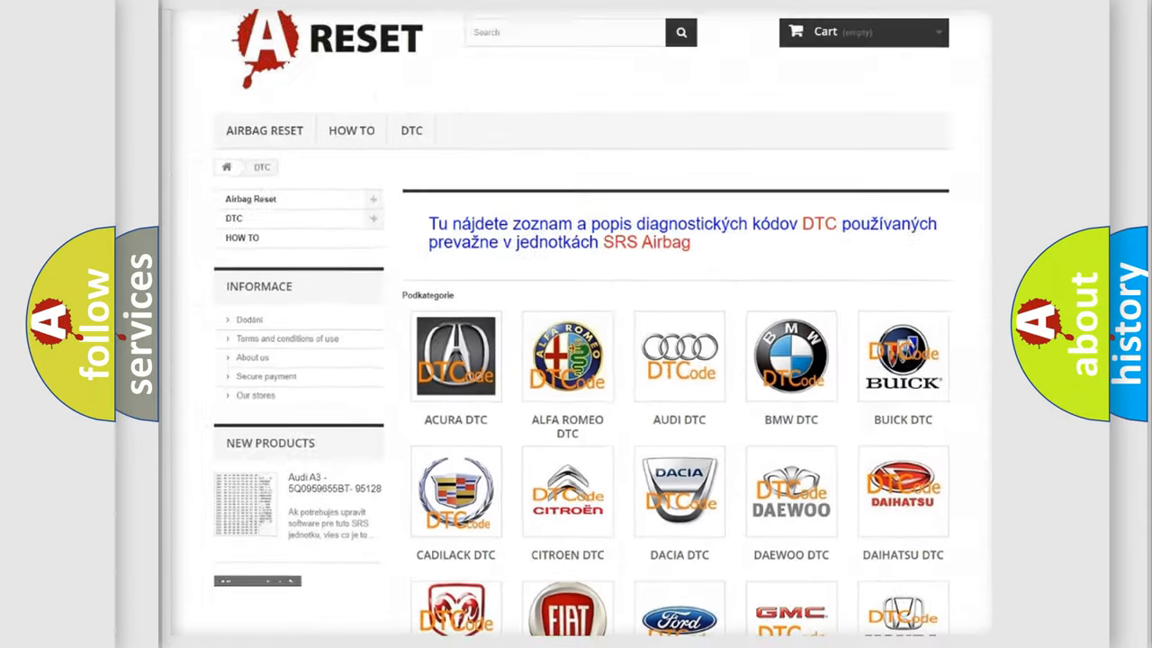
{"action": "scroll", "scroll_direction": "down", "scroll_amount": 3}
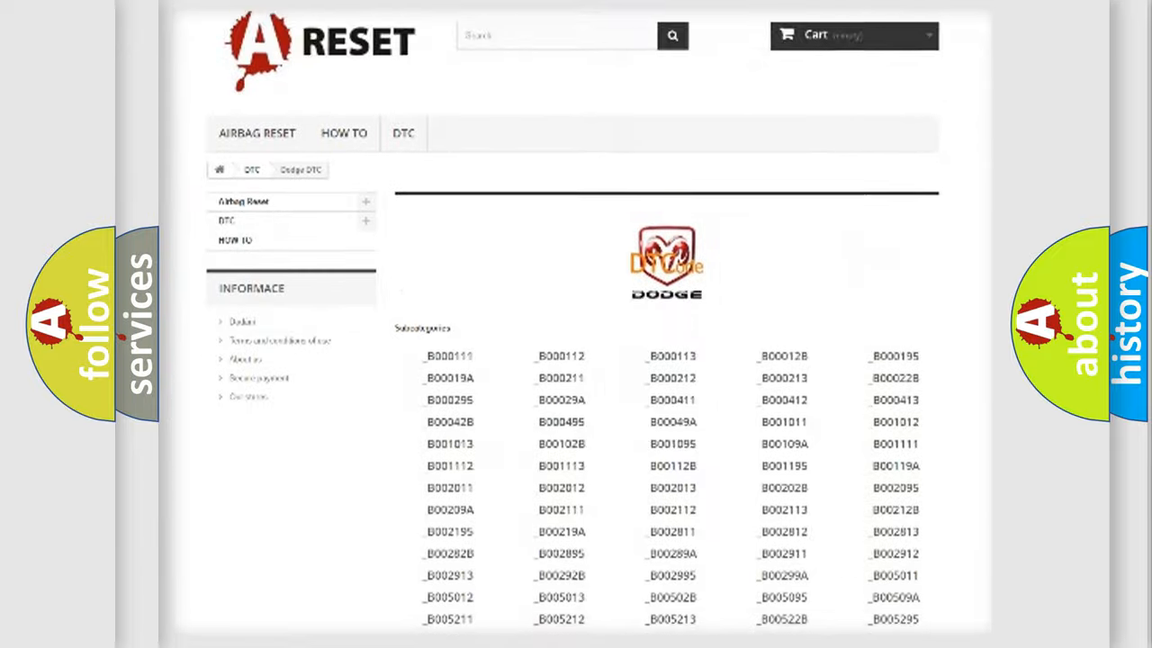
{"action": "scroll", "scroll_direction": "down", "scroll_amount": 3}
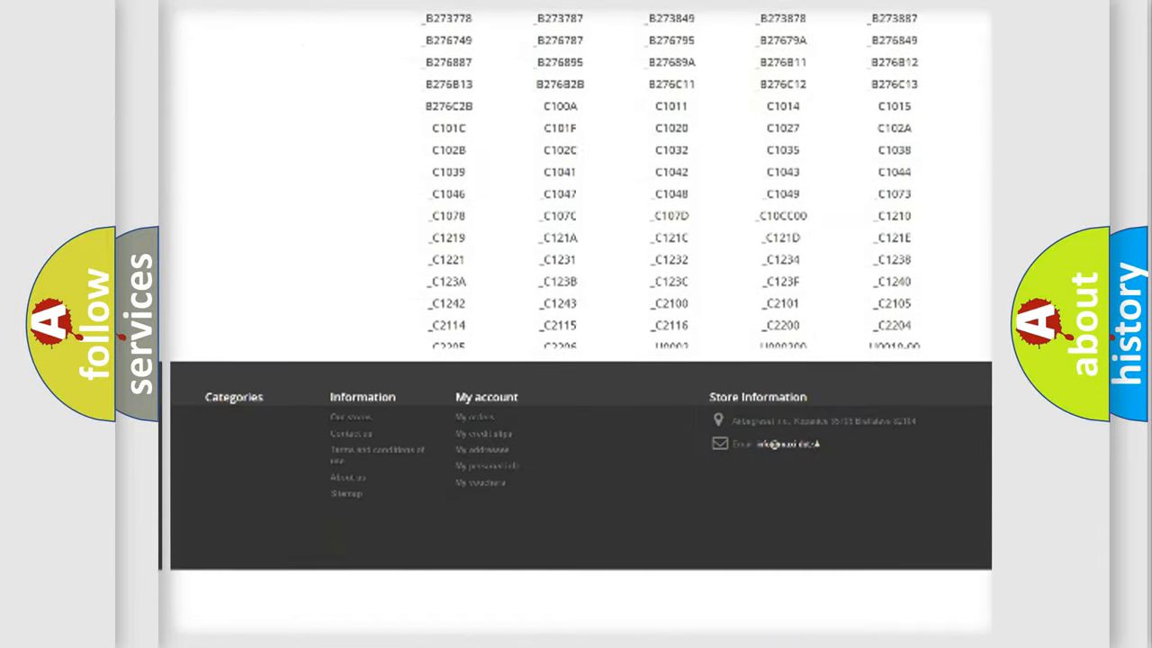
{"action": "scroll", "scroll_direction": "down", "scroll_amount": 3}
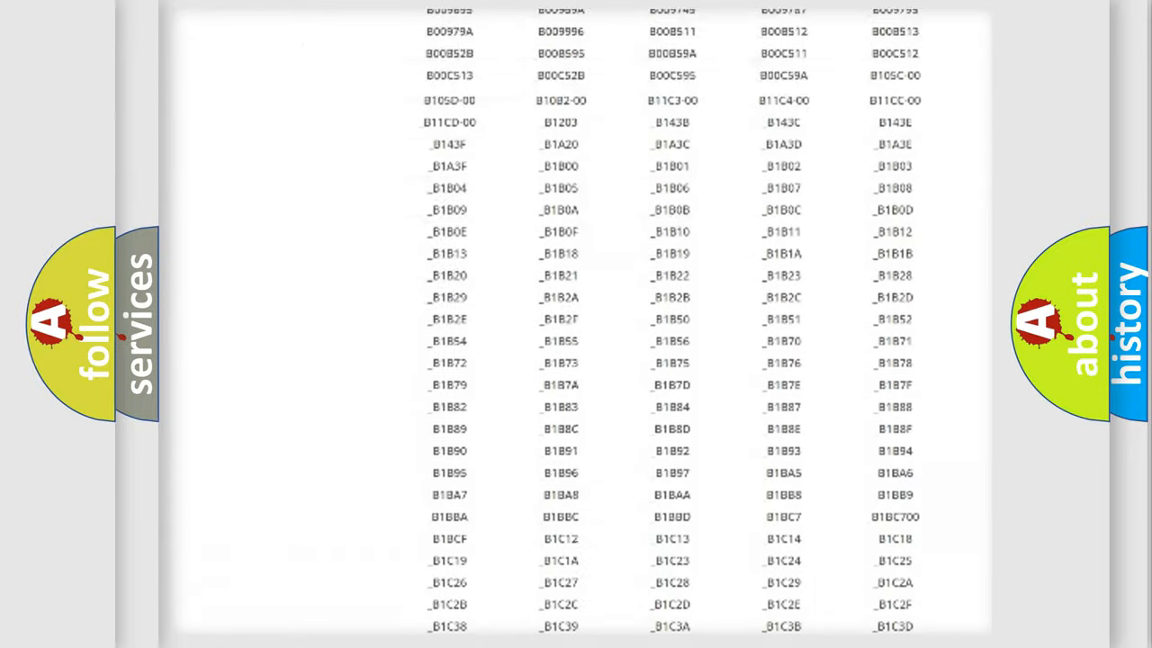
{"action": "scroll", "scroll_direction": "up", "scroll_amount": 3}
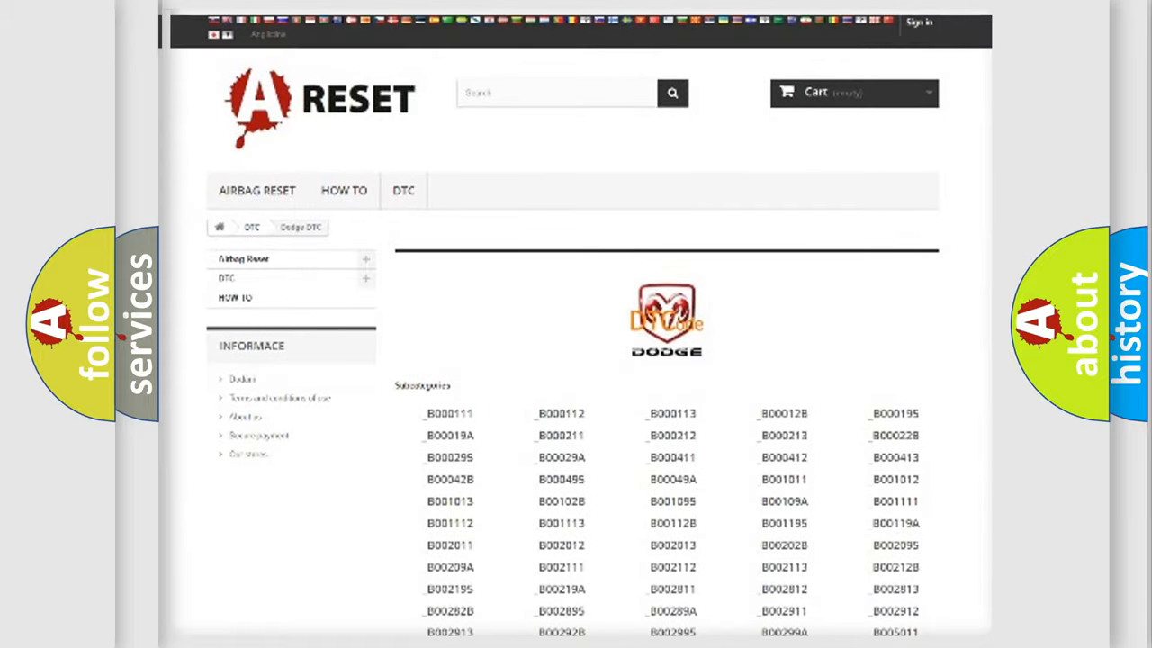